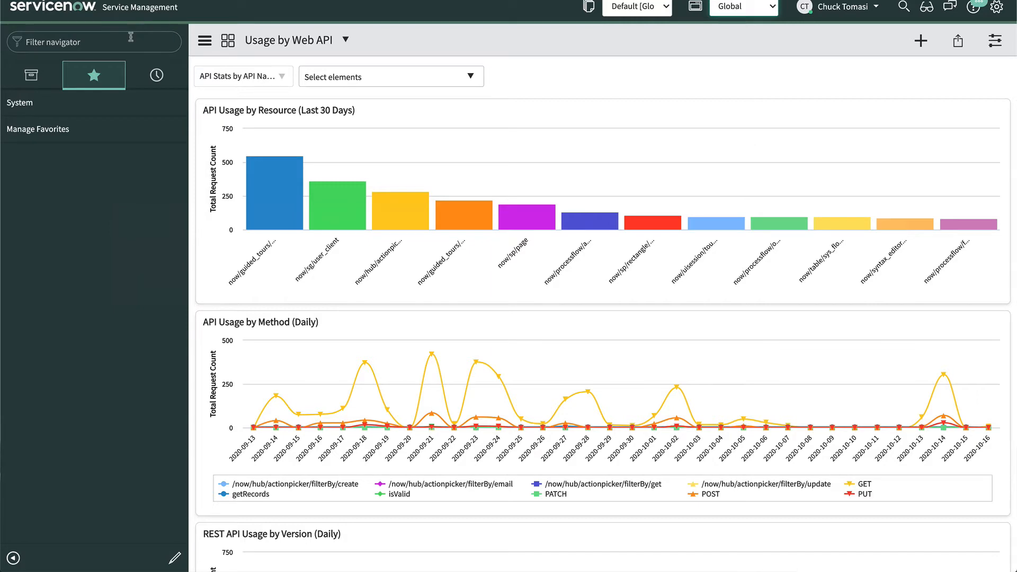
Locate the Scanner list via the navigator and start an Import from the Name column menu.
type("scanner")
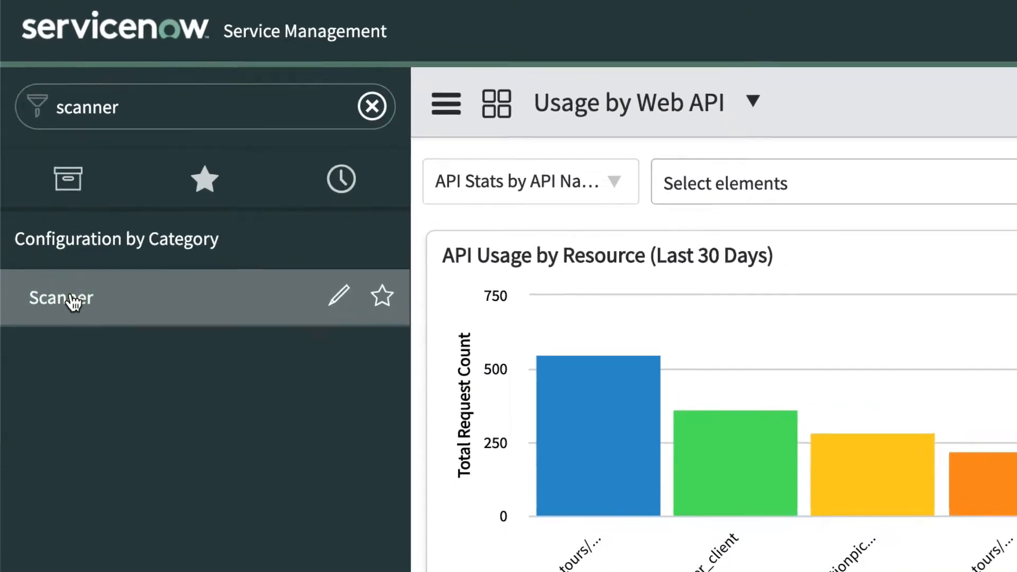
left_click(61, 296)
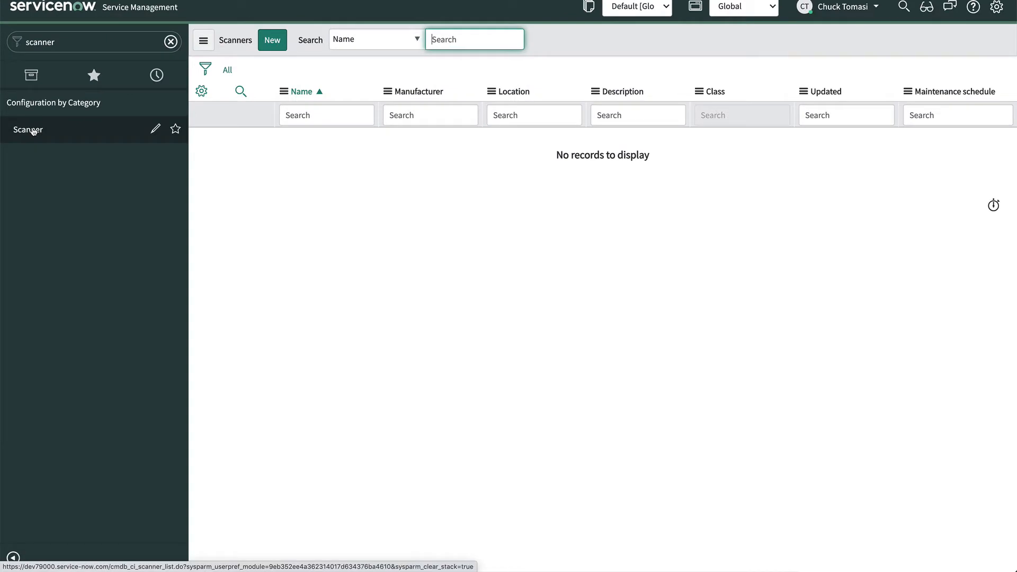
mouse_move(288, 101)
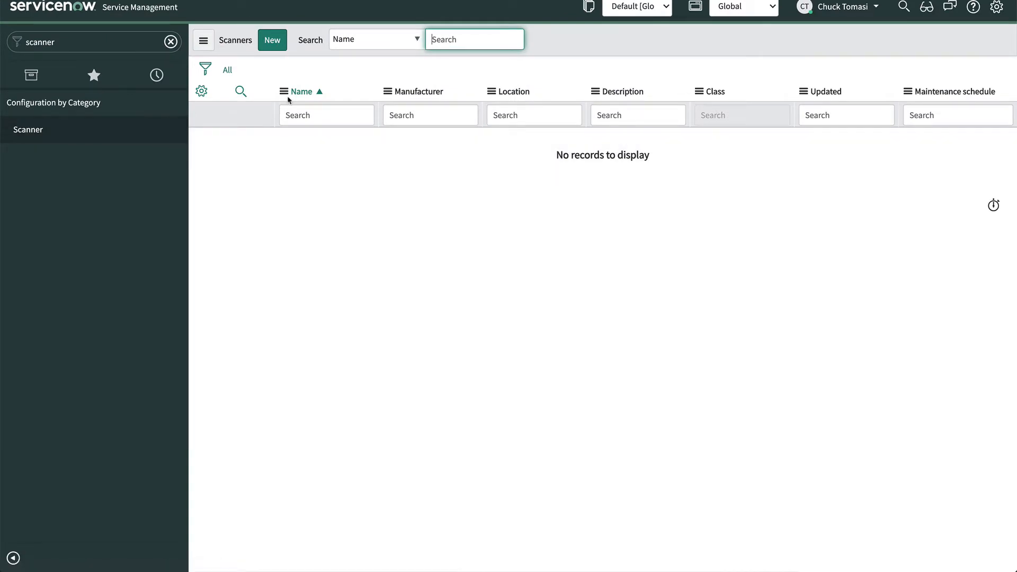
mouse_move(284, 94)
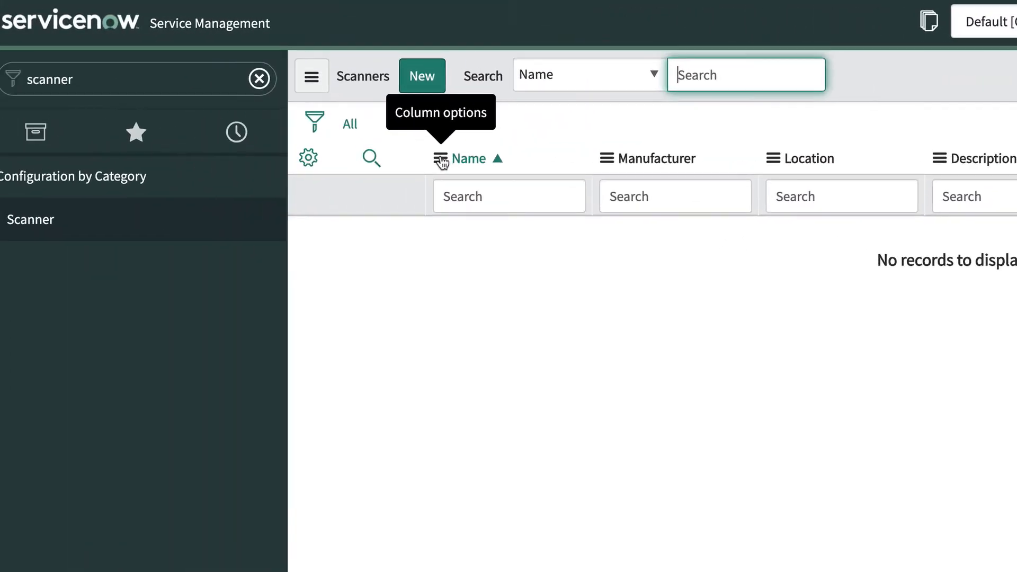
left_click(441, 157)
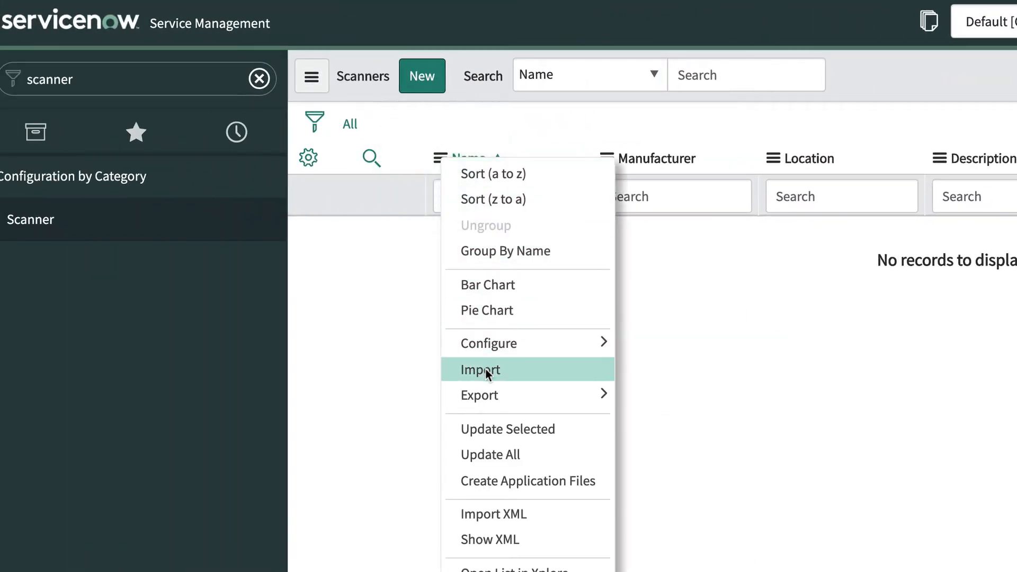
left_click(480, 370)
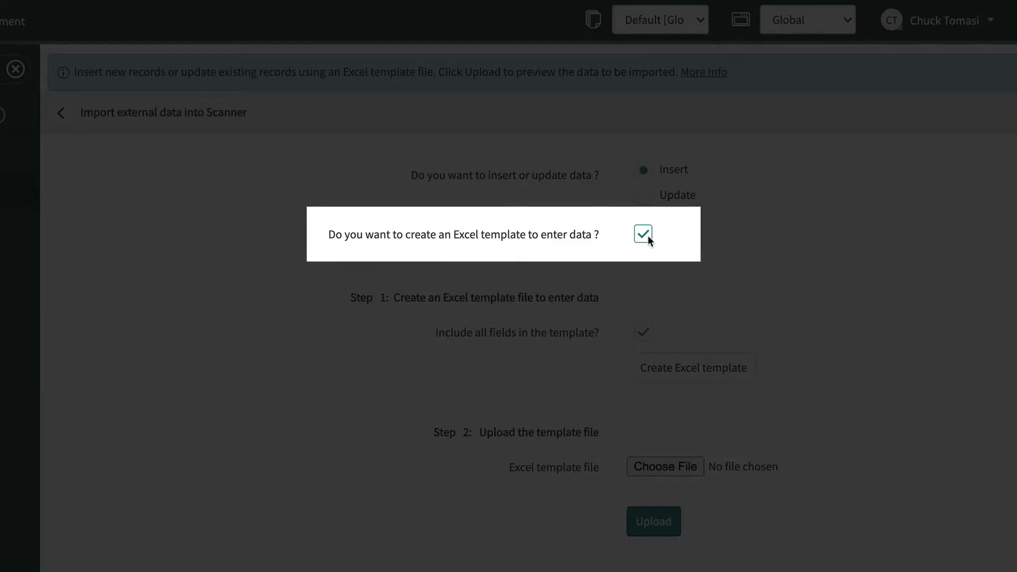
Set the import to insert records without creating an Excel template.
left_click(642, 170)
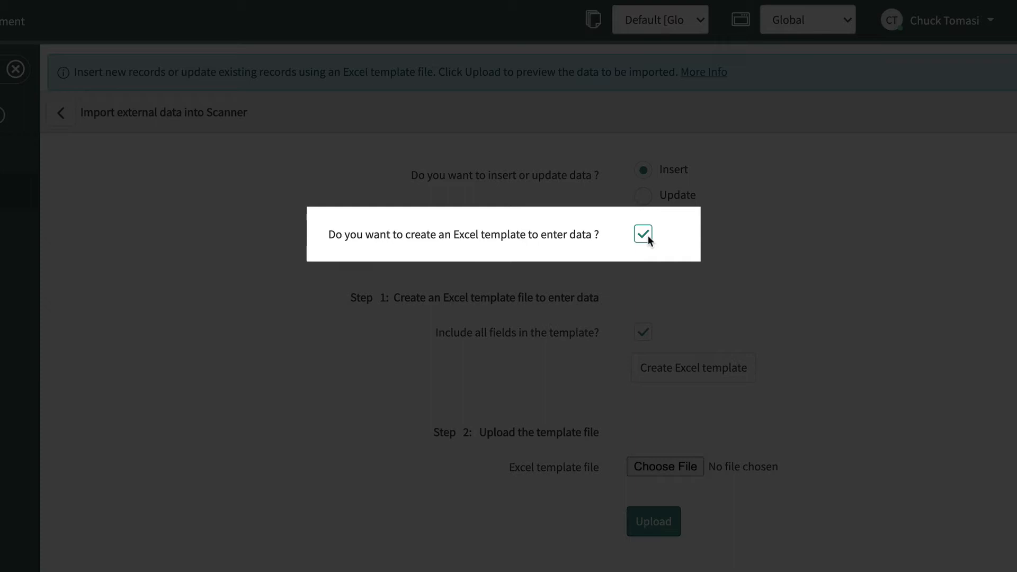
left_click(642, 233)
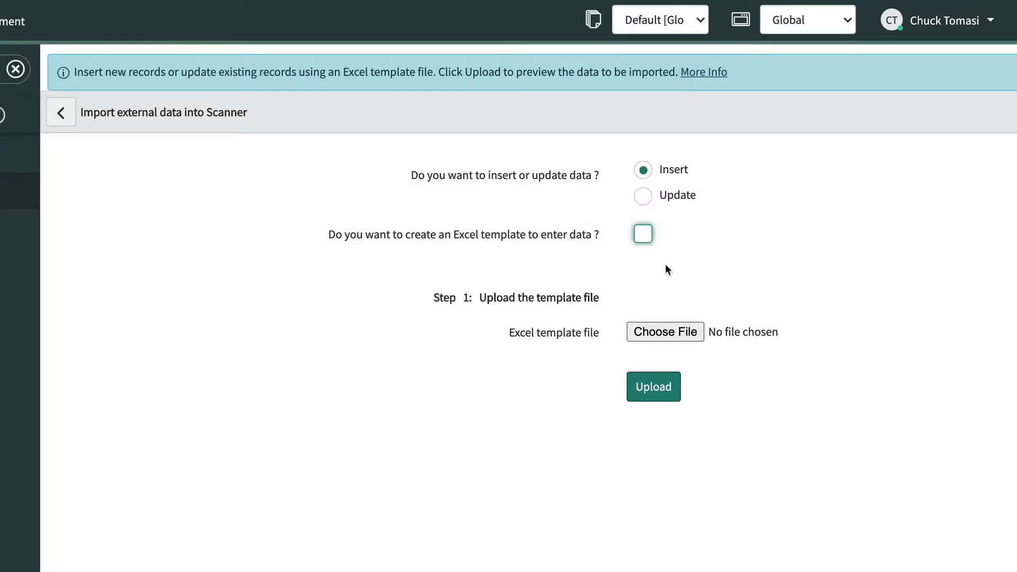
mouse_move(661, 308)
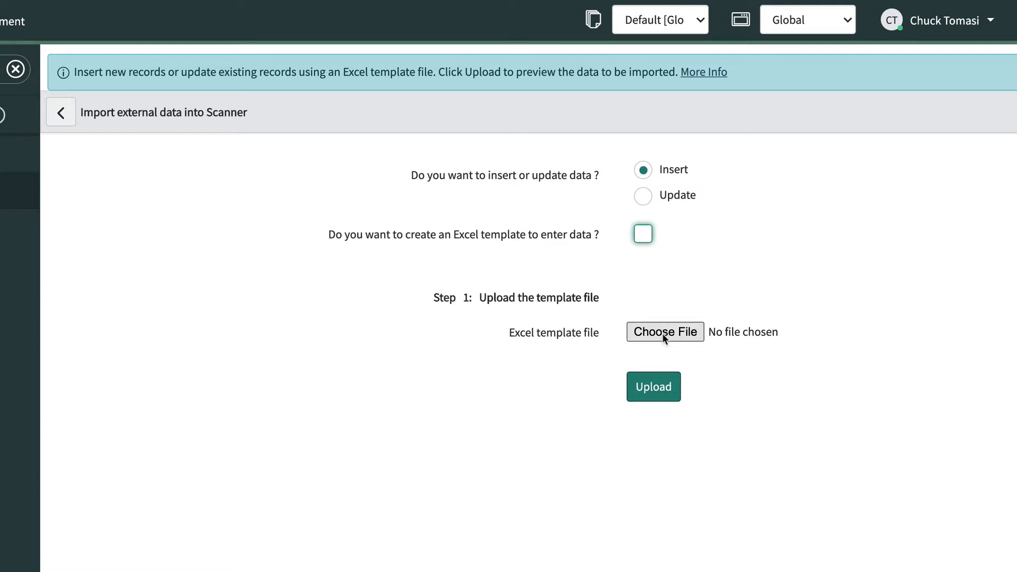
Upload Scanners-New.xlsx and preview its eight imported rows.
left_click(665, 332)
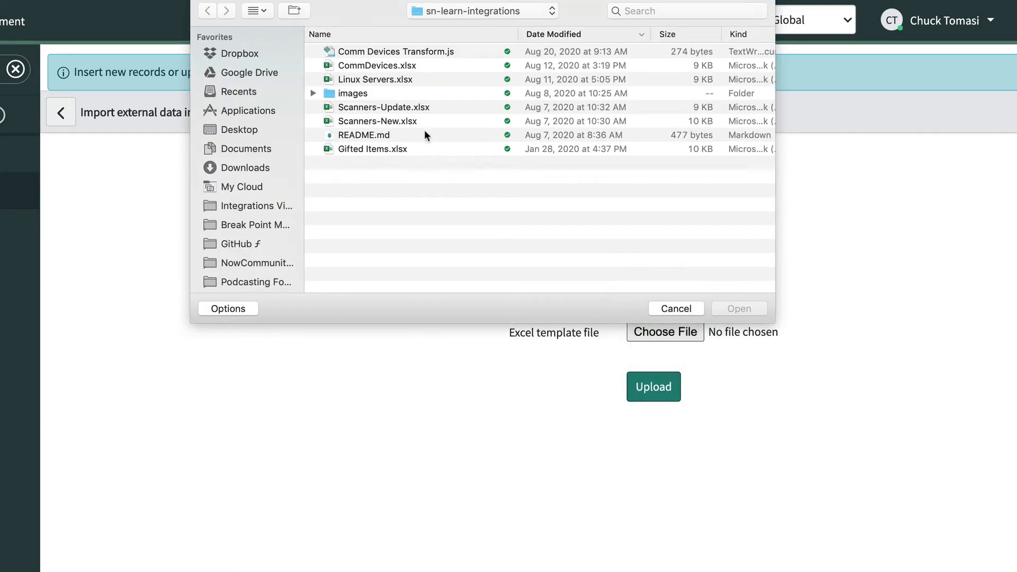
left_click(377, 121)
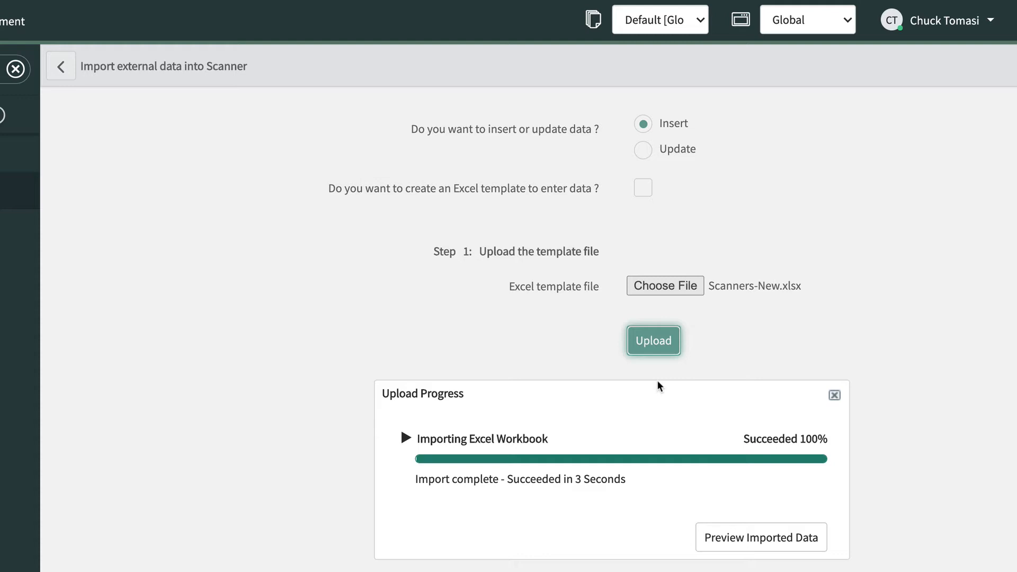
left_click(761, 537)
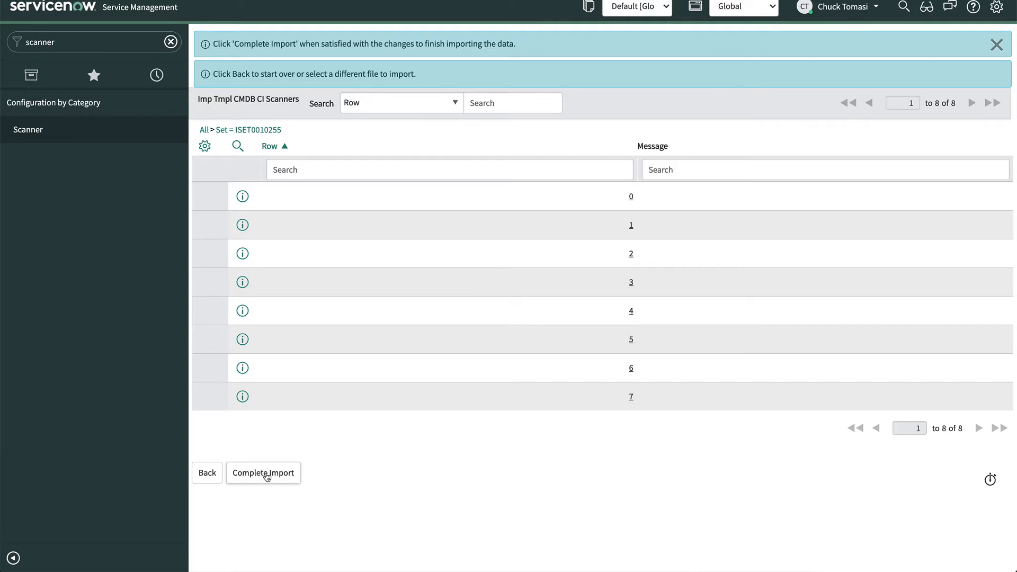
left_click(263, 473)
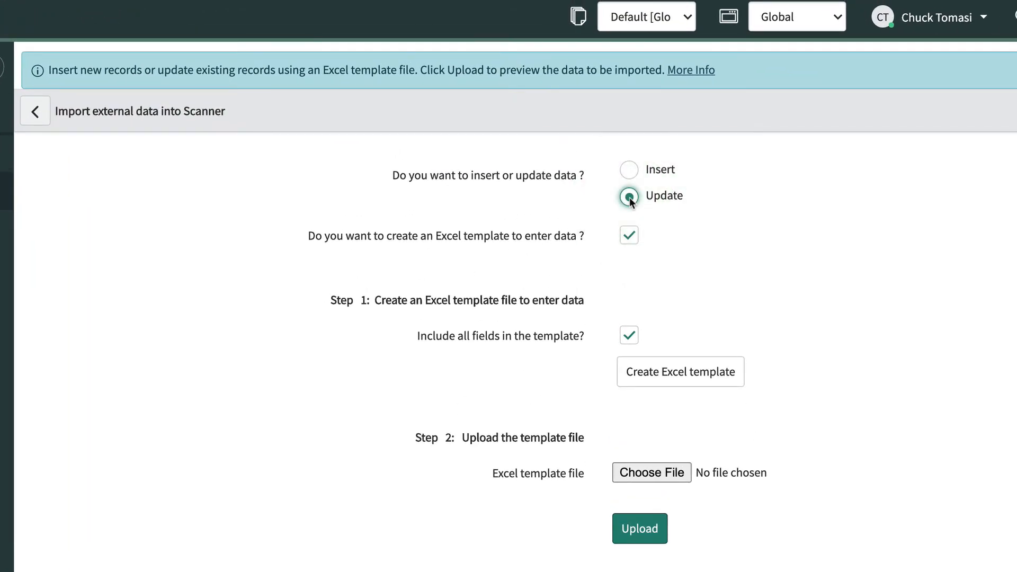
Export and download an Update-mode Excel template with all Scanner fields.
left_click(628, 196)
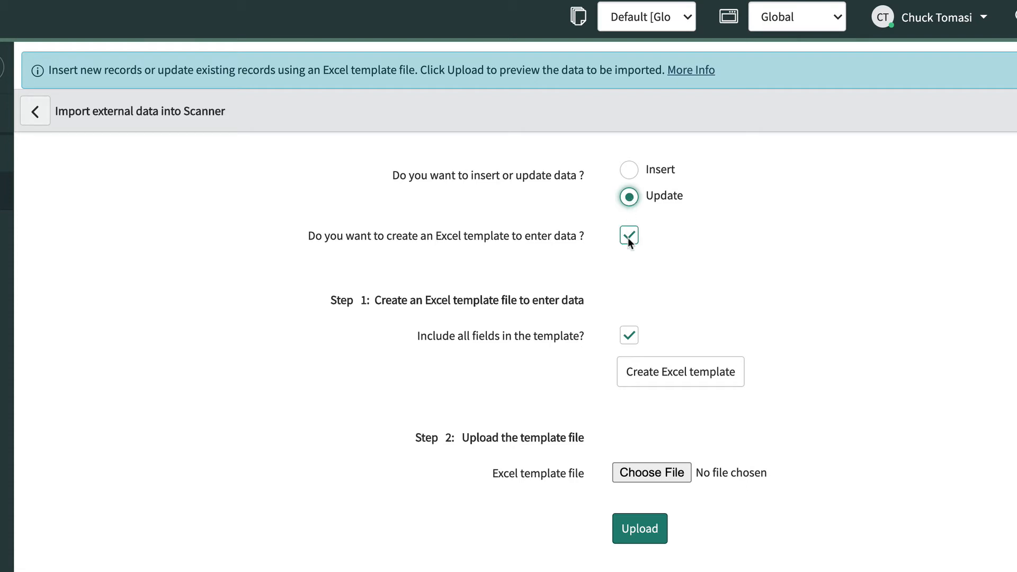
mouse_move(637, 253)
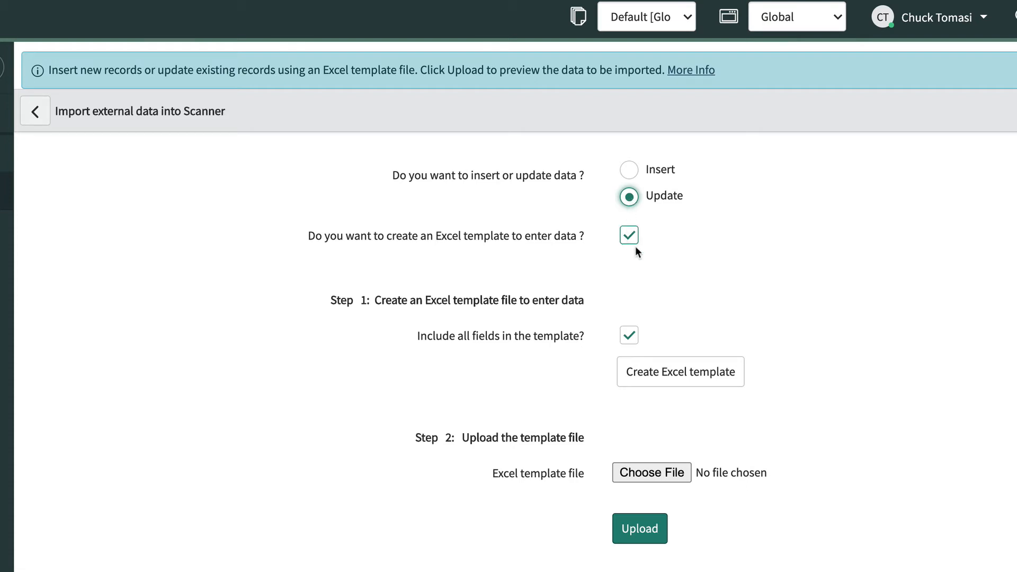
left_click(680, 372)
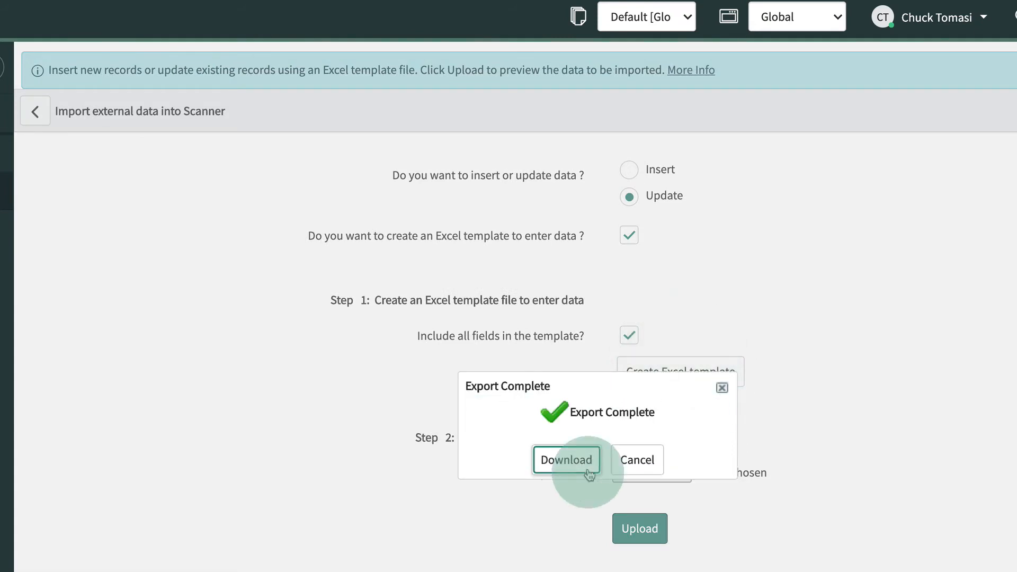
left_click(565, 458)
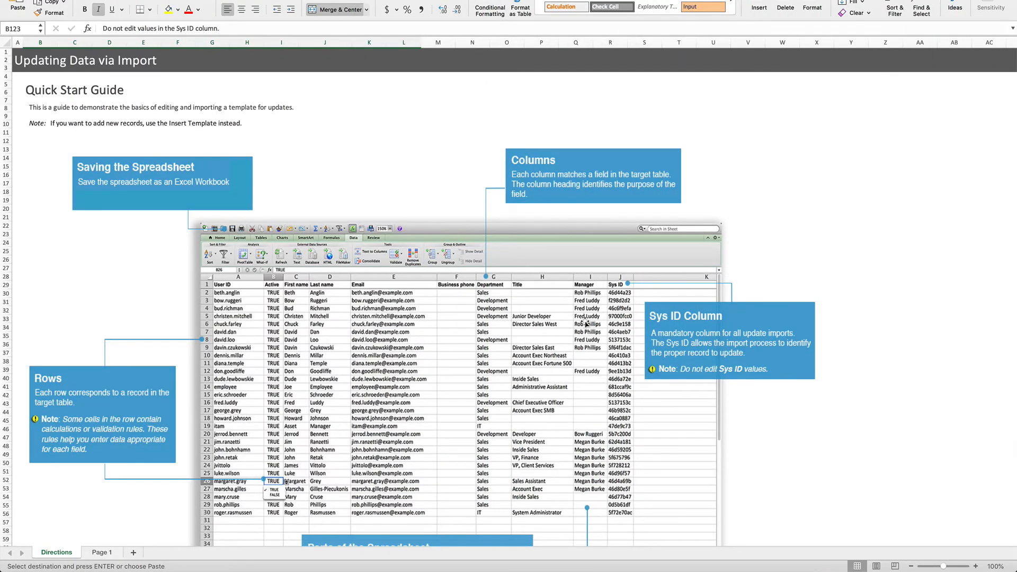
Read through the Directions sheet, then switch to the Page 1 sheet of scanner records.
scroll("down", 3)
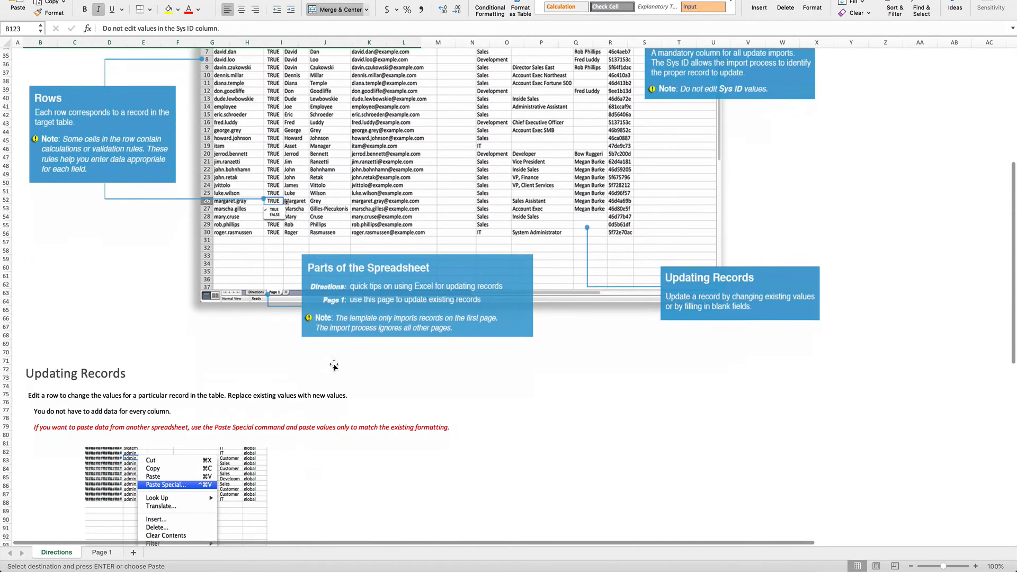
scroll("down", 3)
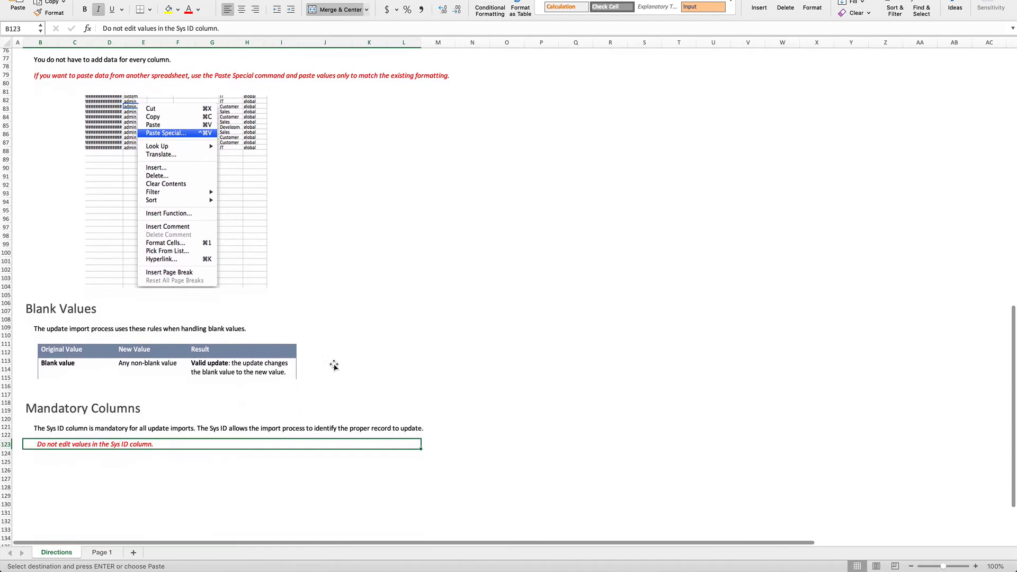
scroll("down", 3)
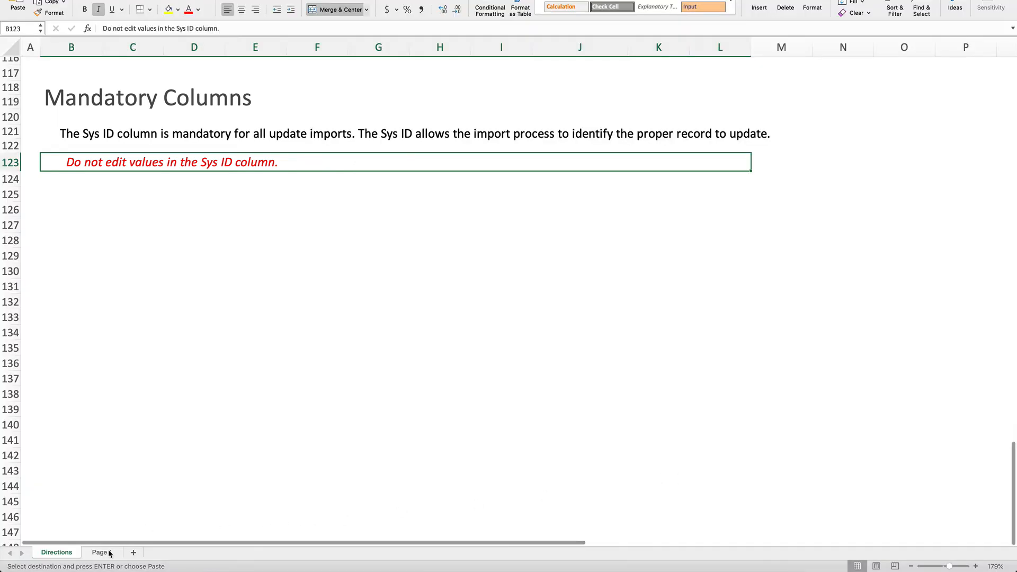
left_click(98, 552)
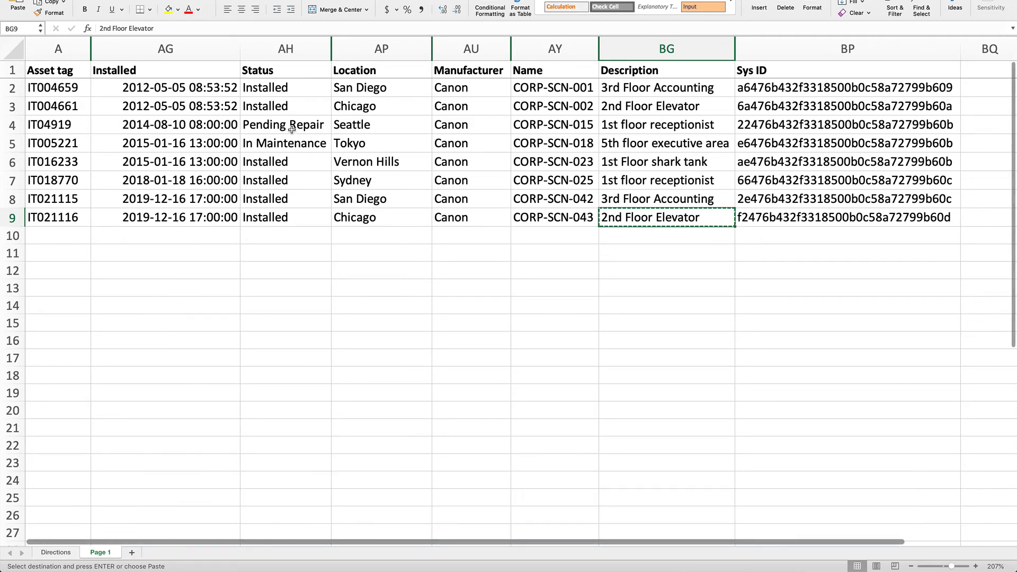
Set CORP-SCN-015 and CORP-SCN-018 status to Installed.
left_click(57, 70)
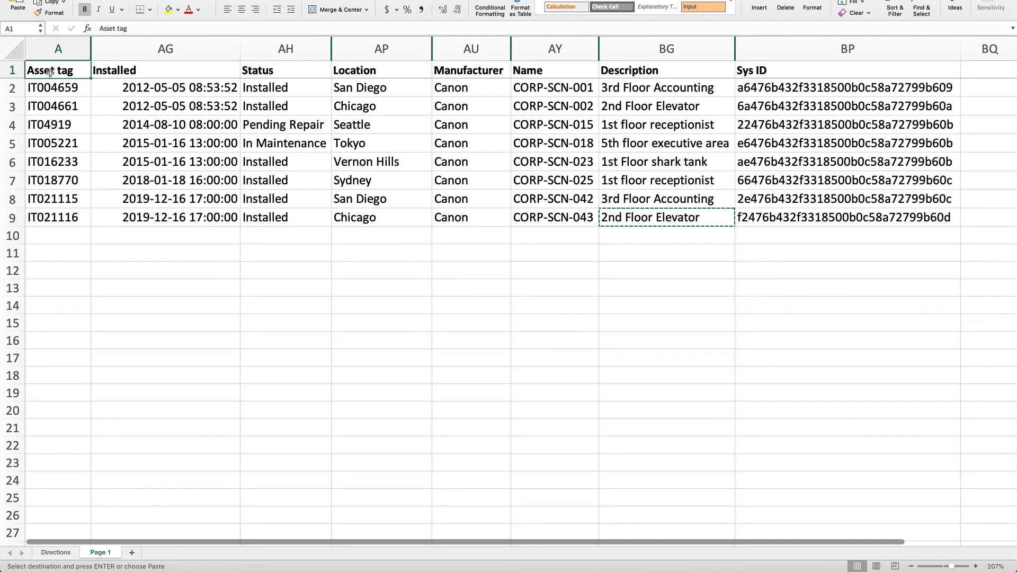
left_click(12, 70)
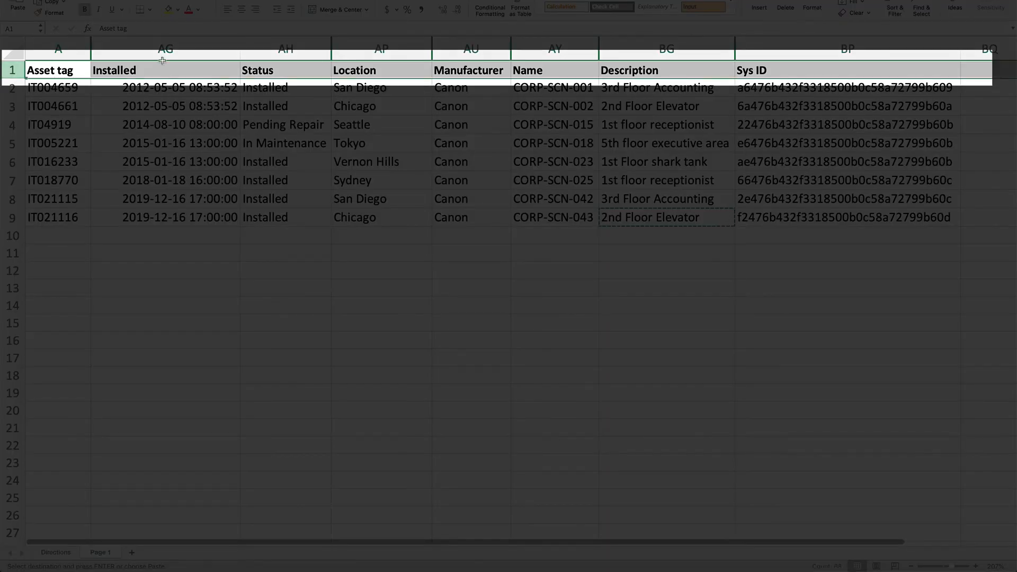
left_click(845, 48)
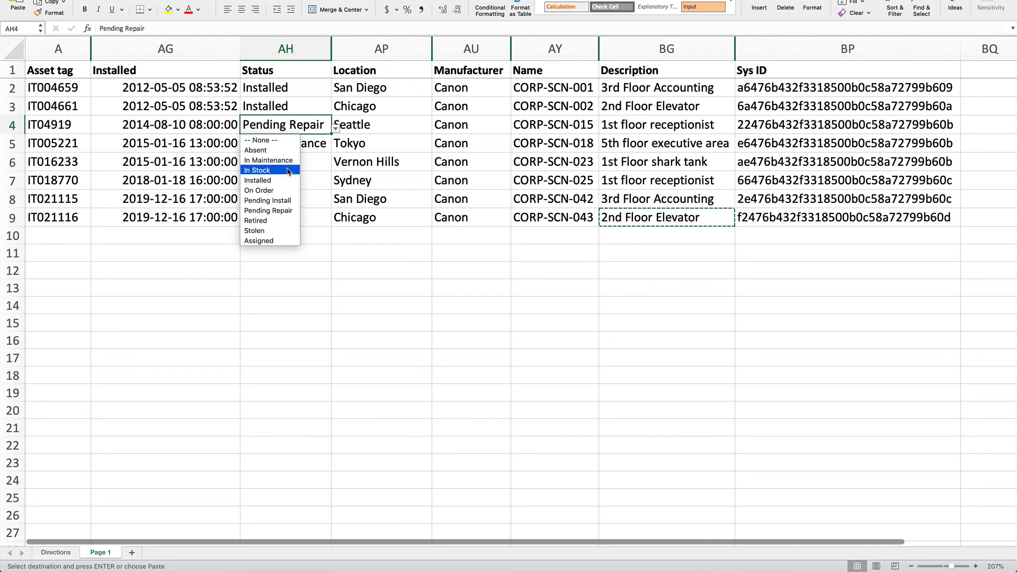
left_click(257, 181)
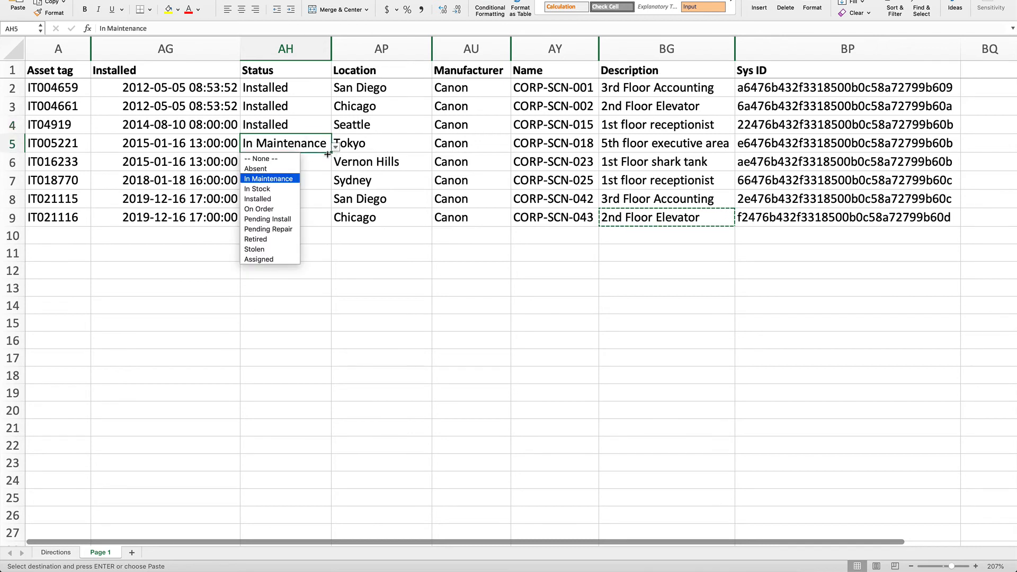
left_click(257, 198)
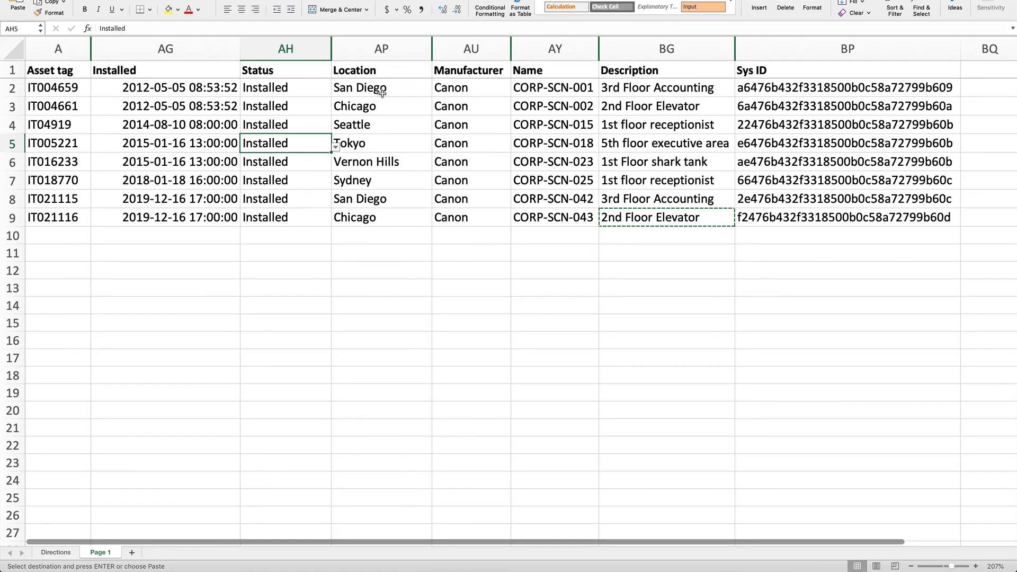
Relocate CORP-SCN-002 and CORP-SCN-043 to San Francisco with new descriptions.
left_click(382, 106)
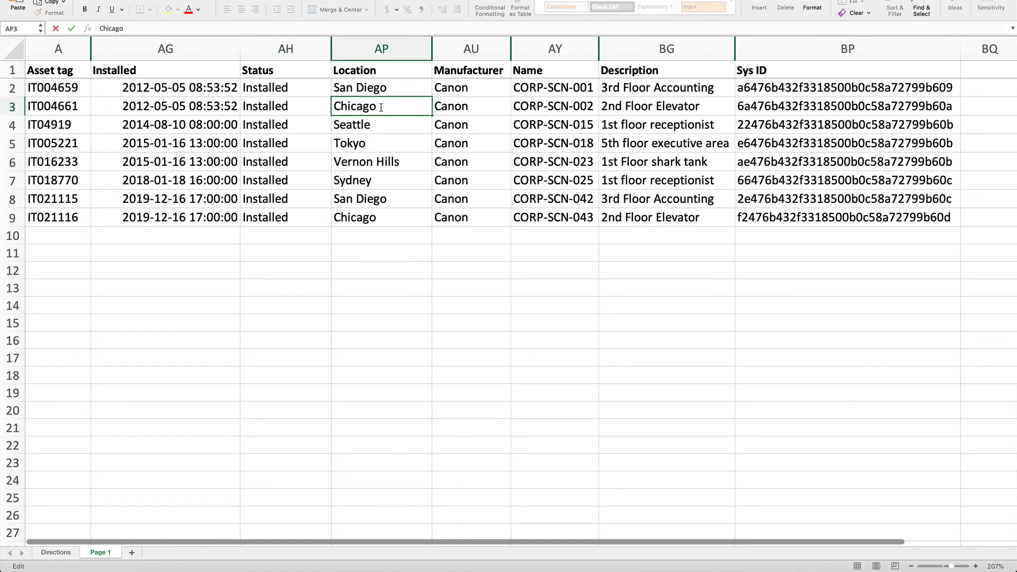
type("San Francisco")
left_click(668, 217)
type("Exec hallway")
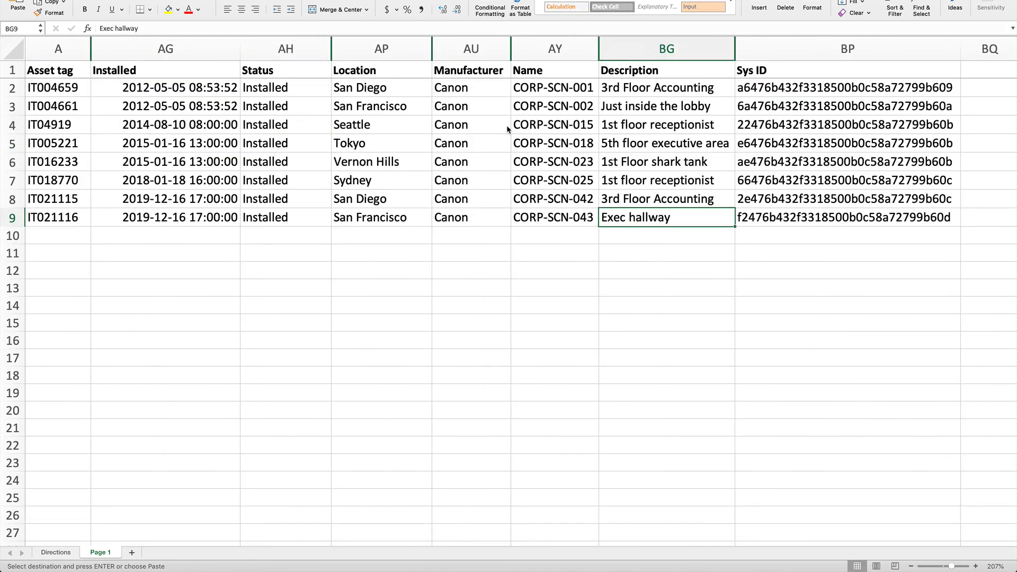
left_click(166, 106)
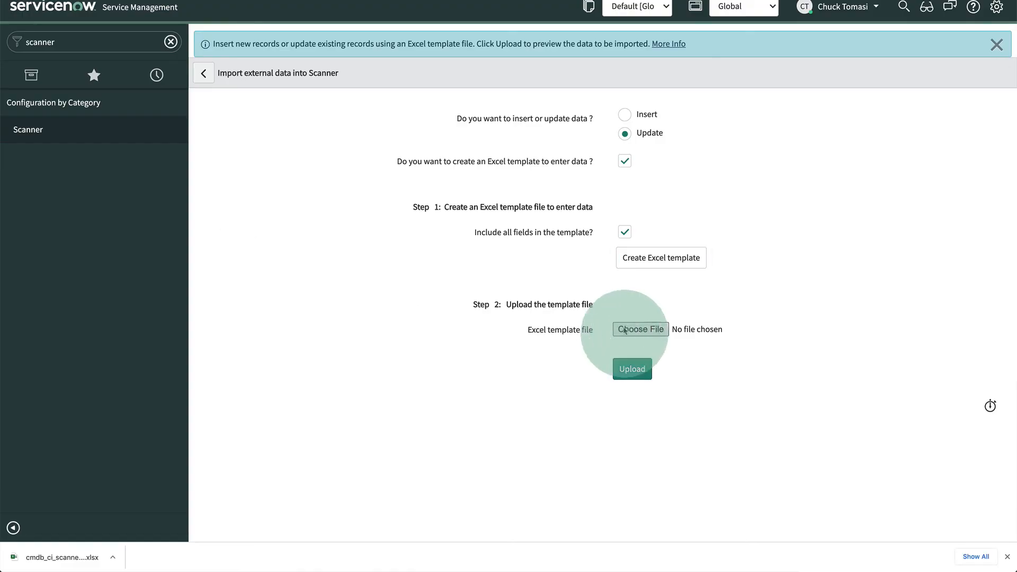
Upload the edited cmdb_ci_scanner.xlsx to update the four scanners.
left_click(640, 328)
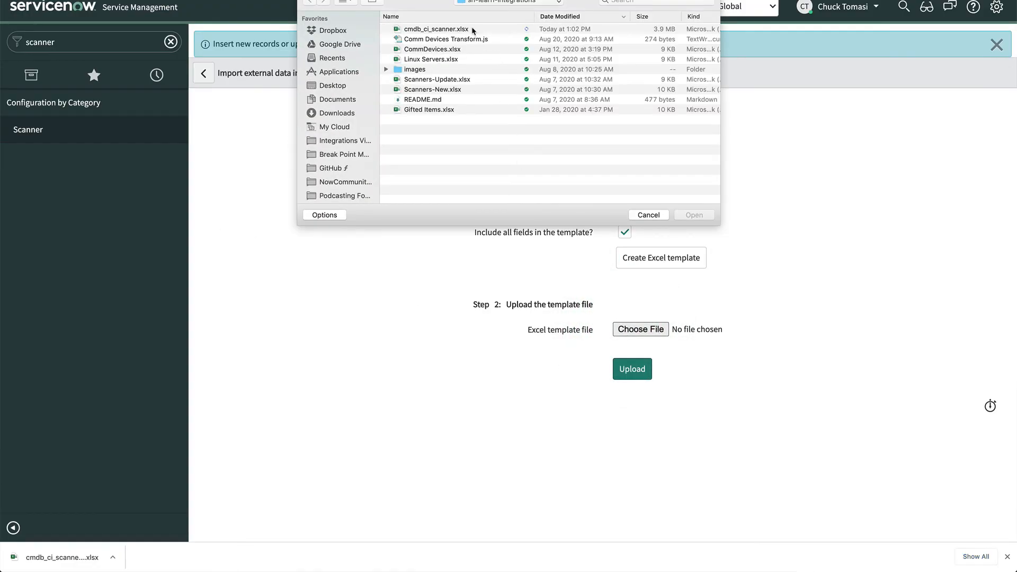
left_click(693, 215)
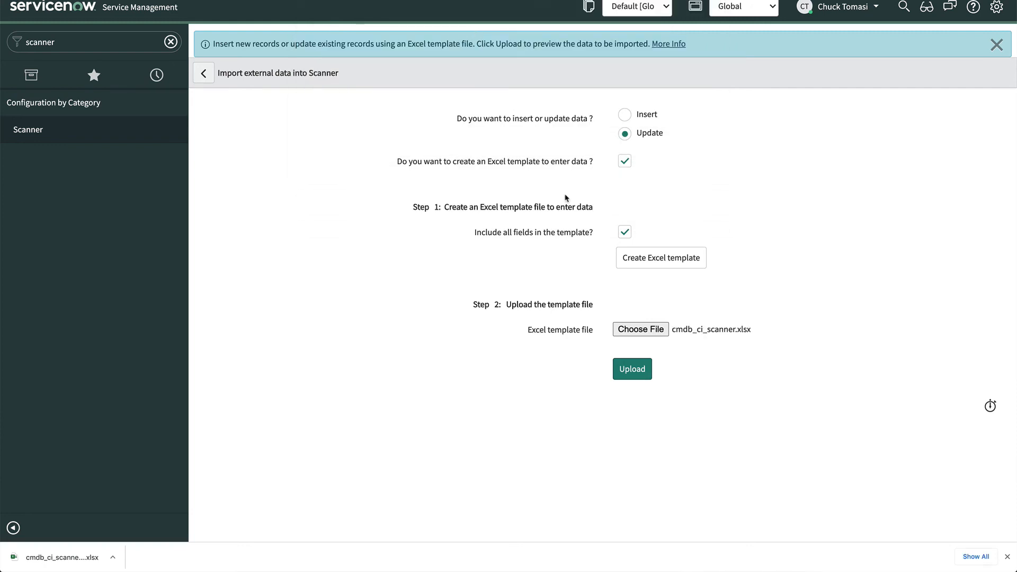
left_click(631, 369)
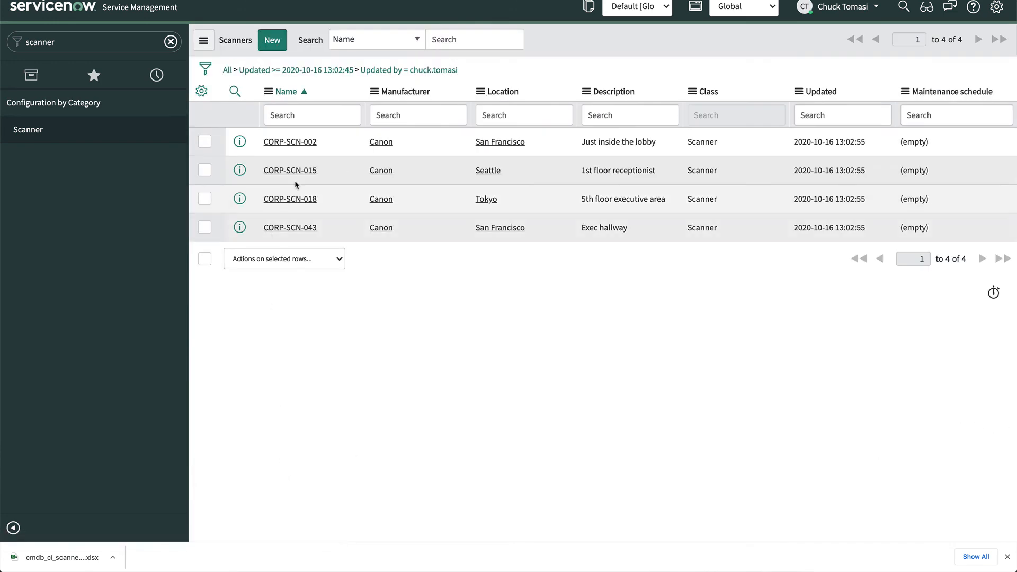
left_click(289, 170)
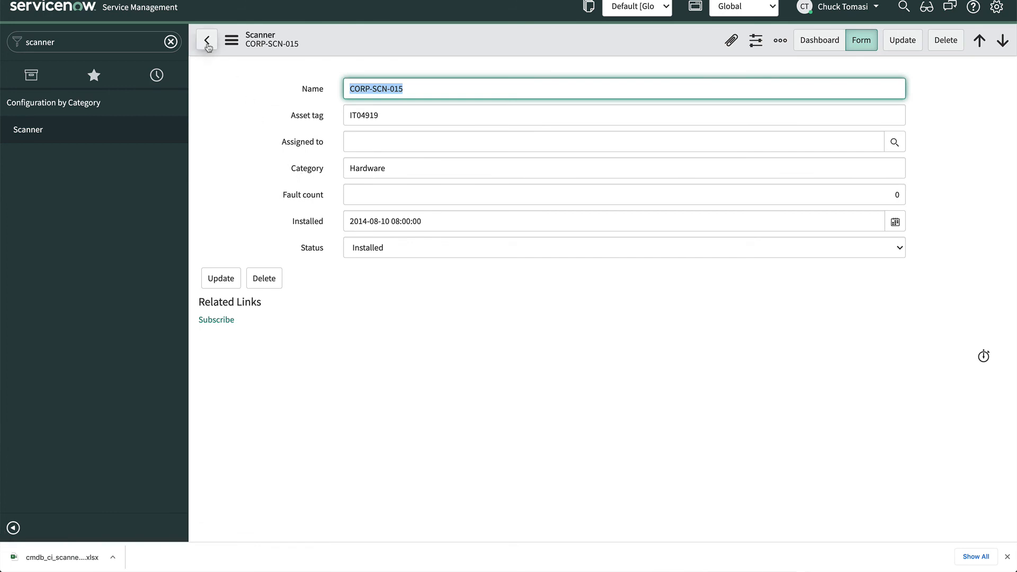
left_click(207, 40)
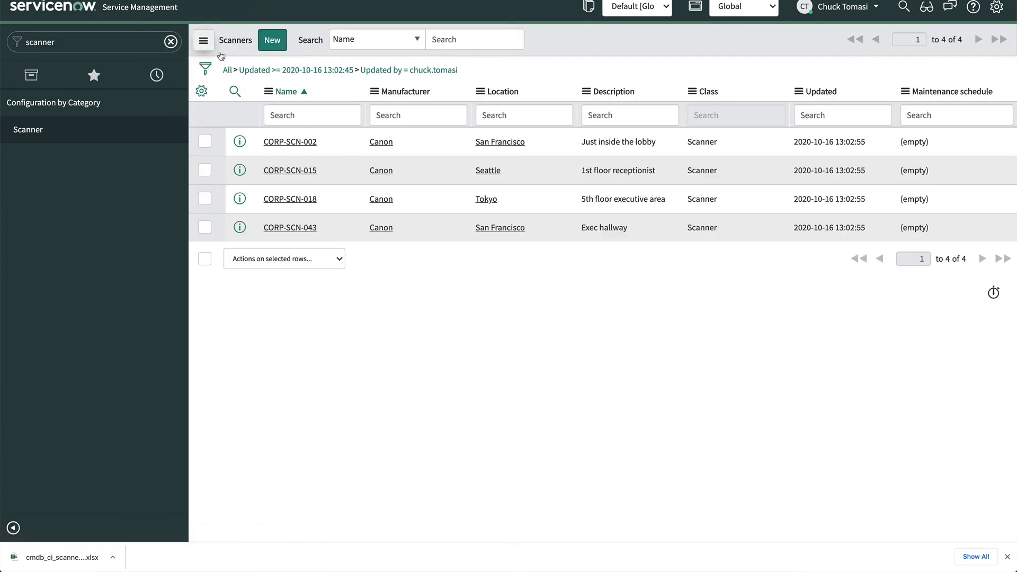